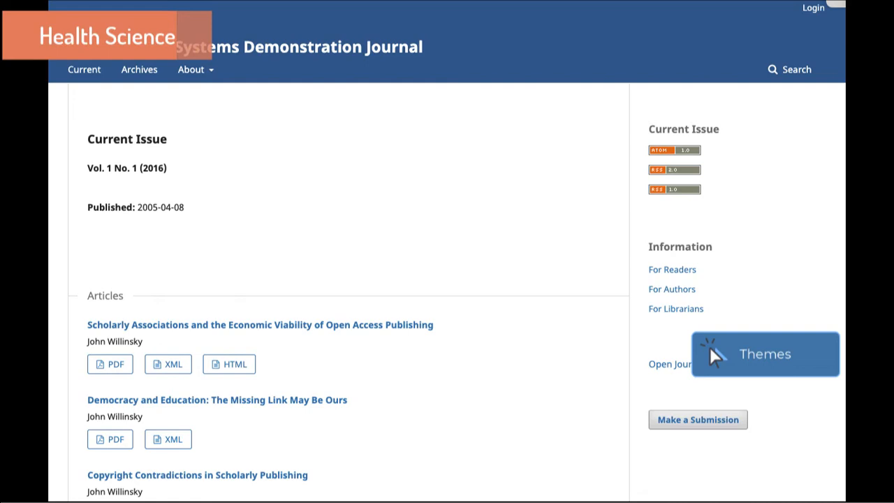
# Show the public journal site in the Default, Health Sciences and Immersion themes.
pyautogui.click(765, 353)
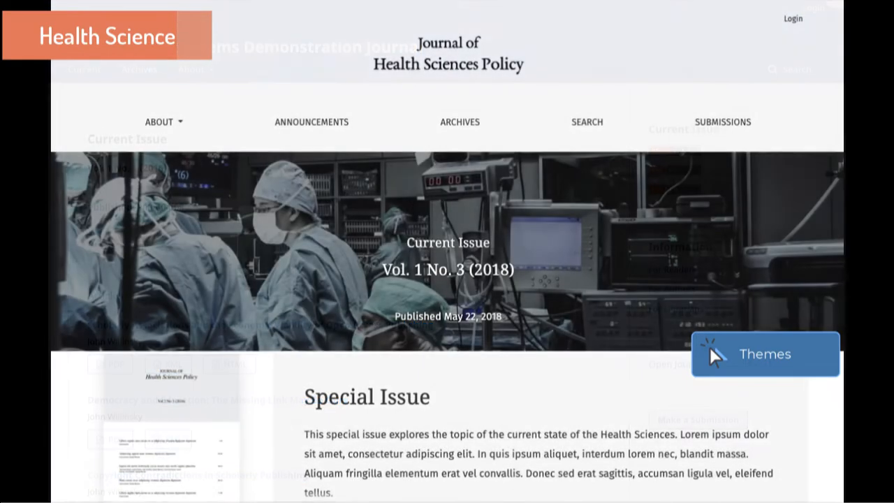
pyautogui.click(766, 355)
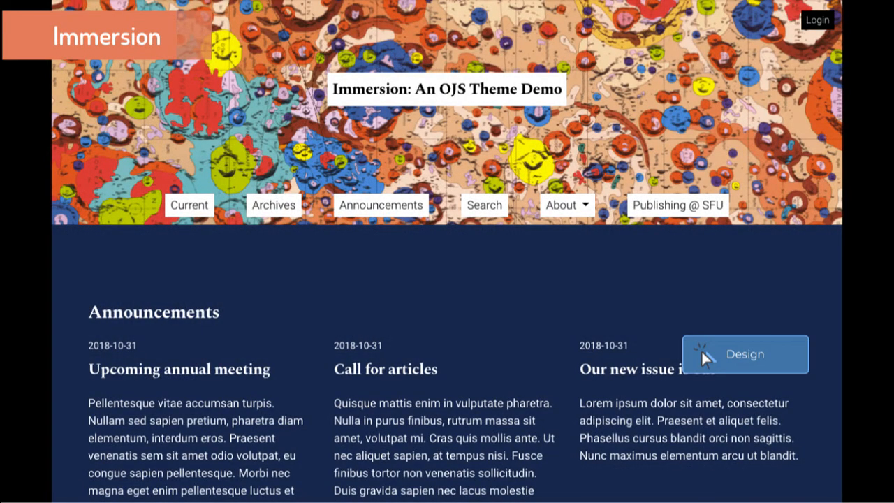
pyautogui.click(816, 20)
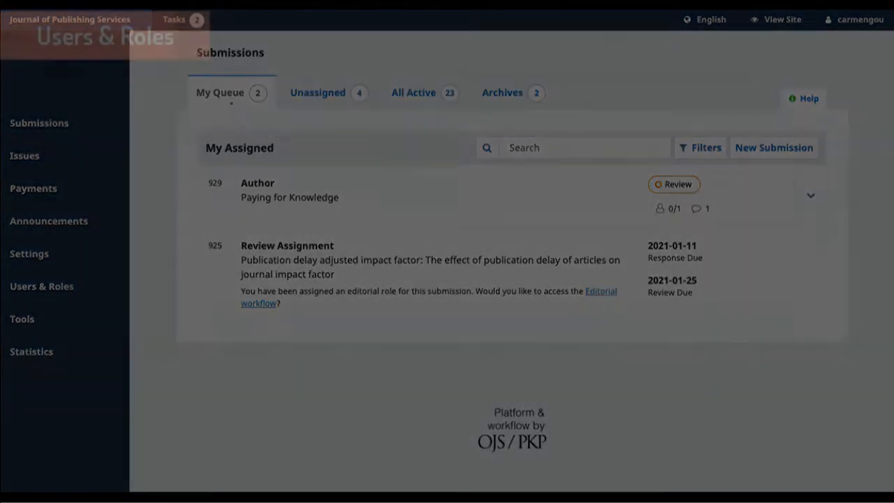
# View the Roles table under Users & Roles with permission levels and workflow stages.
pyautogui.click(42, 286)
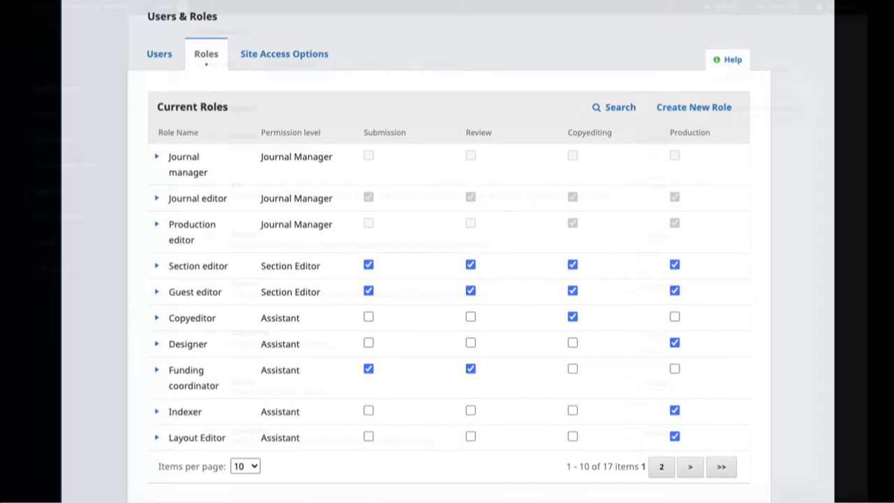
pyautogui.click(56, 87)
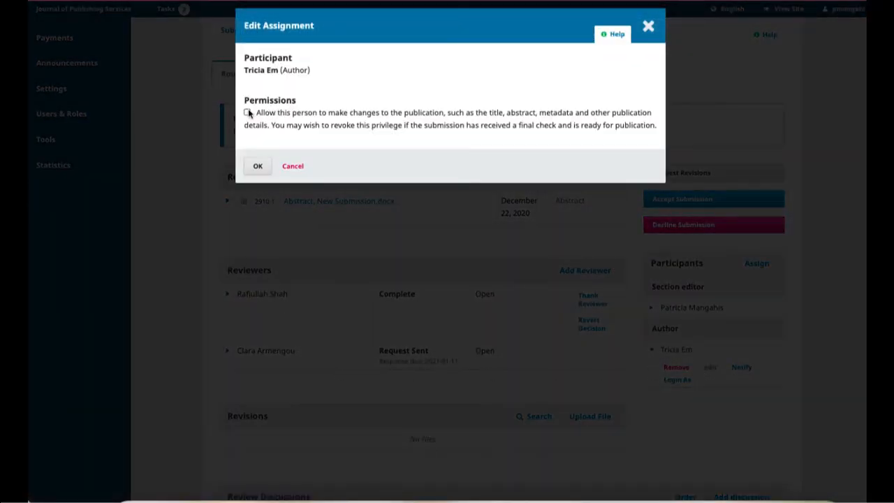
# View the Section editor role's details, including the recommend-only review decision option.
pyautogui.click(246, 112)
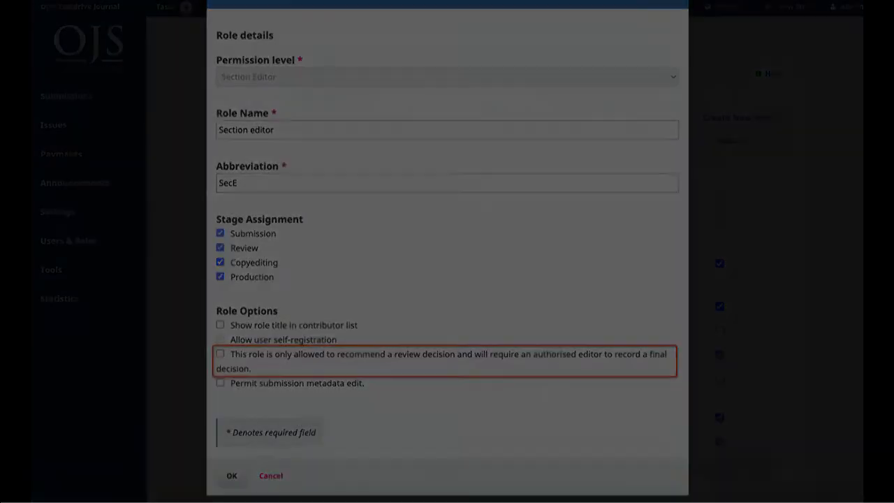
pyautogui.click(271, 475)
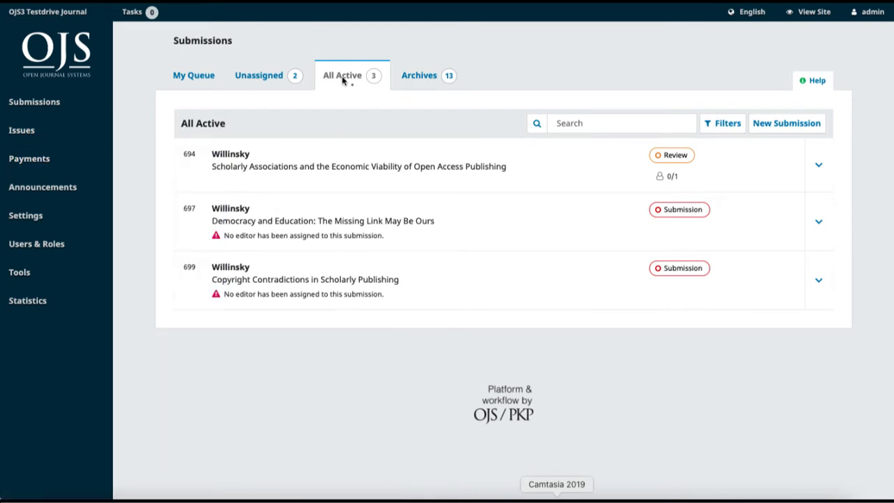
pyautogui.moveTo(355, 86)
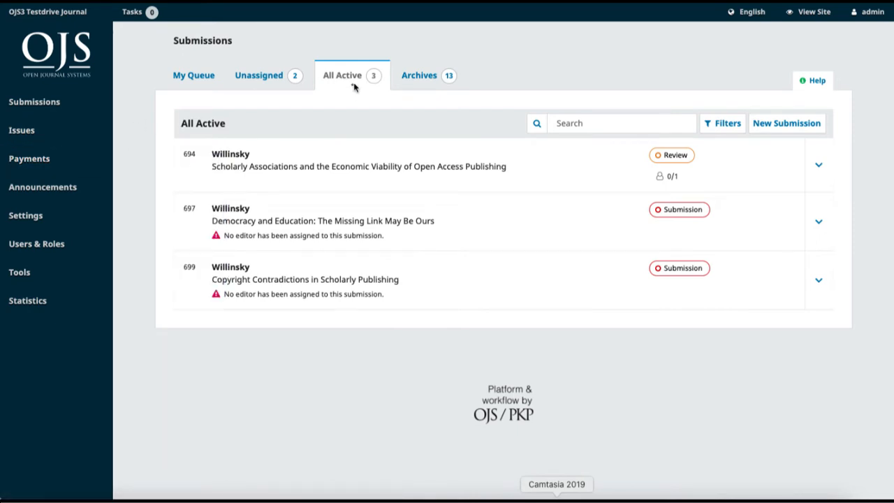
# Browse the Submissions tabs and filters, then log in as an author to see their own queue.
pyautogui.click(192, 76)
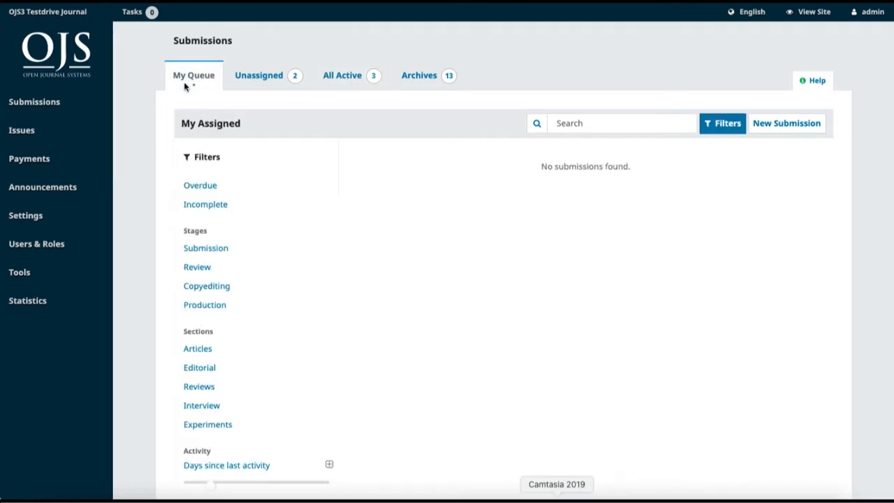
pyautogui.moveTo(199, 221)
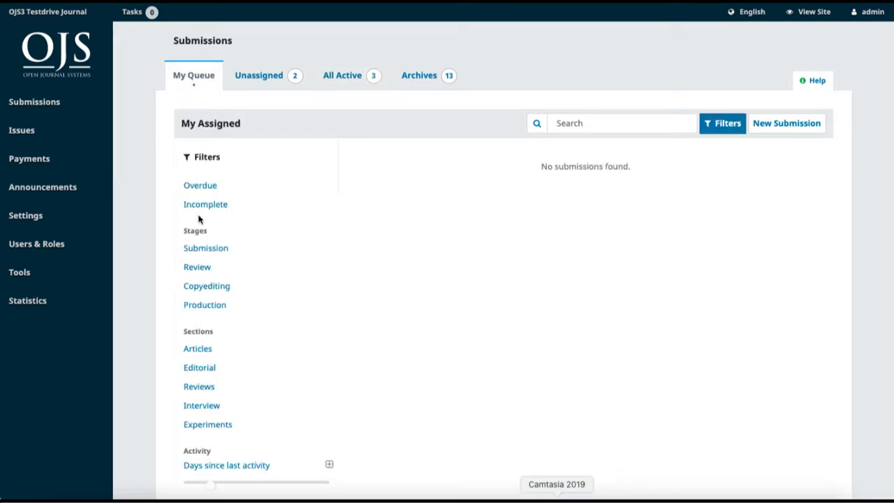
pyautogui.click(620, 123)
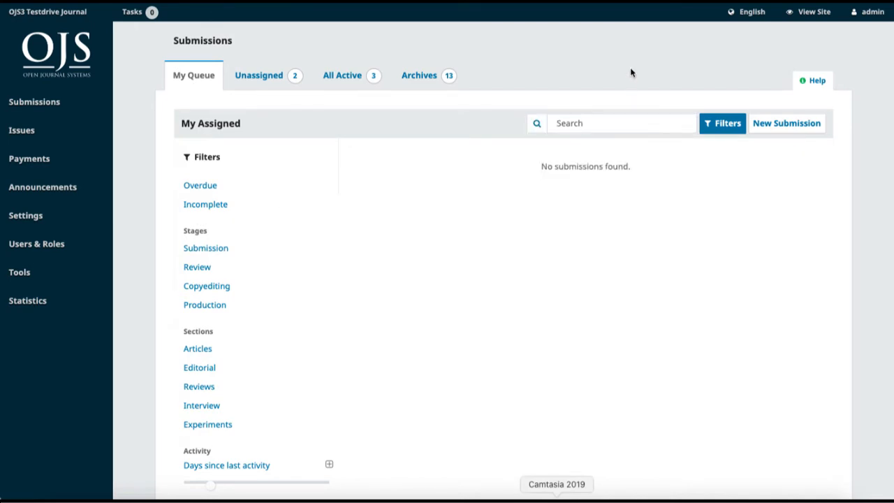
pyautogui.click(872, 11)
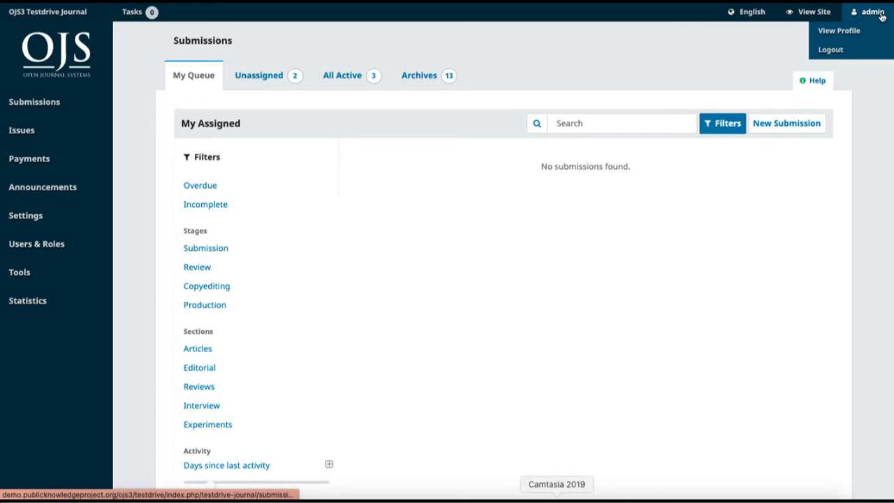
pyautogui.moveTo(838, 31)
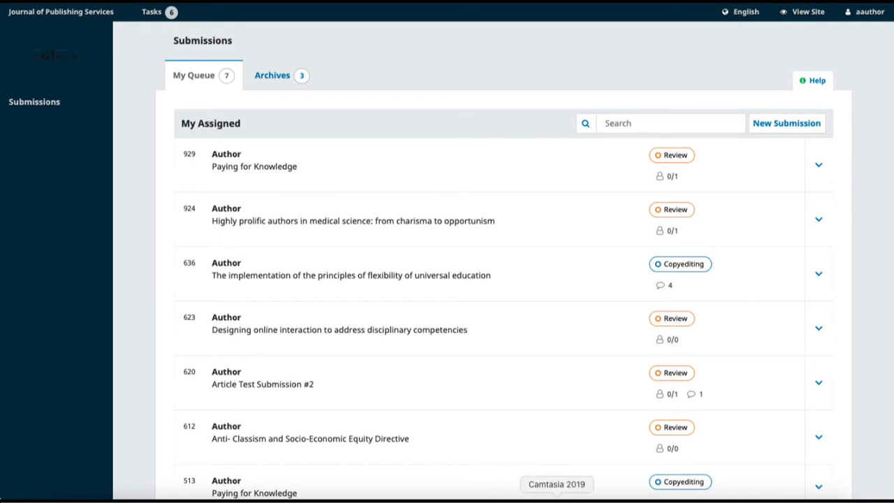
pyautogui.moveTo(817, 79)
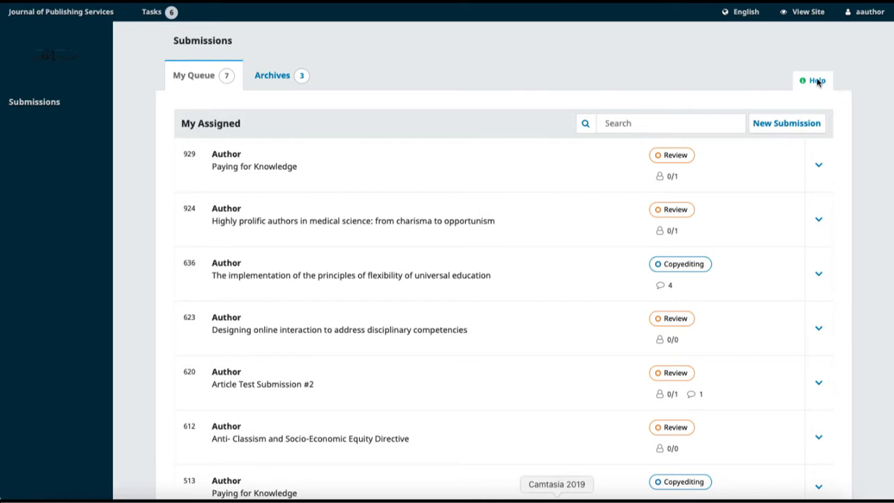
pyautogui.click(816, 79)
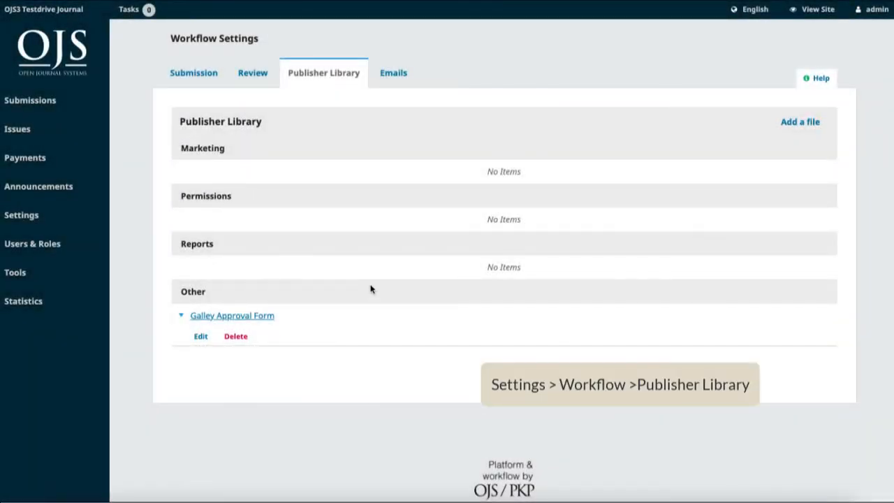
# View the Galley Approval Form library file's details with its public download link.
pyautogui.click(201, 335)
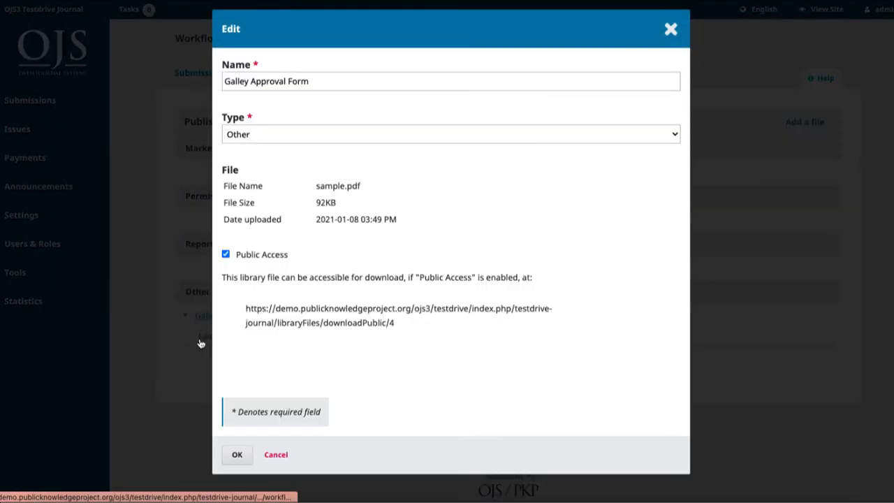
pyautogui.moveTo(285, 319)
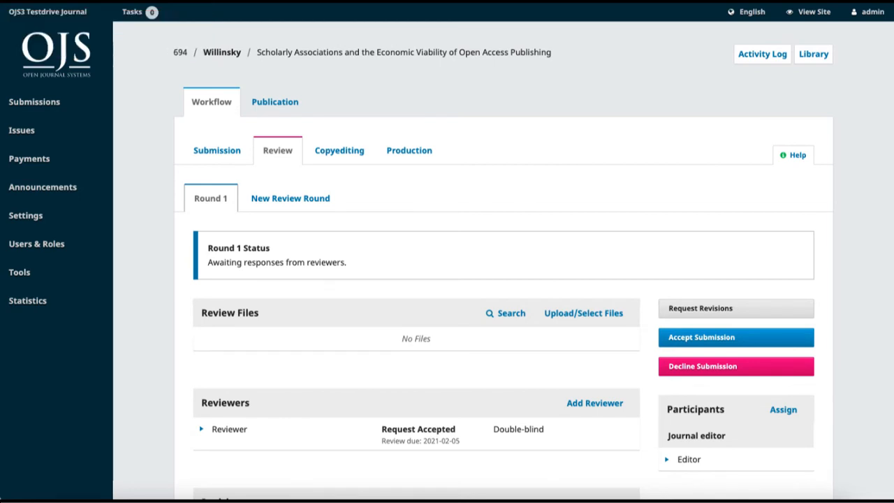
pyautogui.moveTo(182, 64)
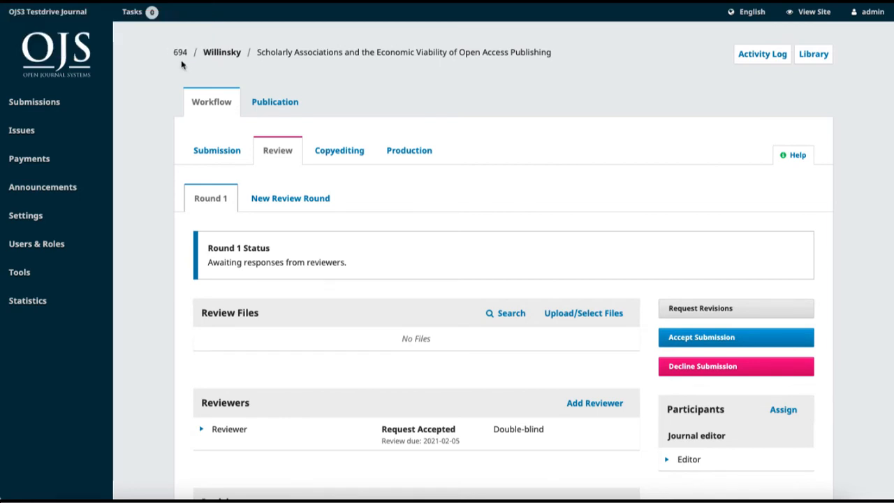
pyautogui.moveTo(264, 64)
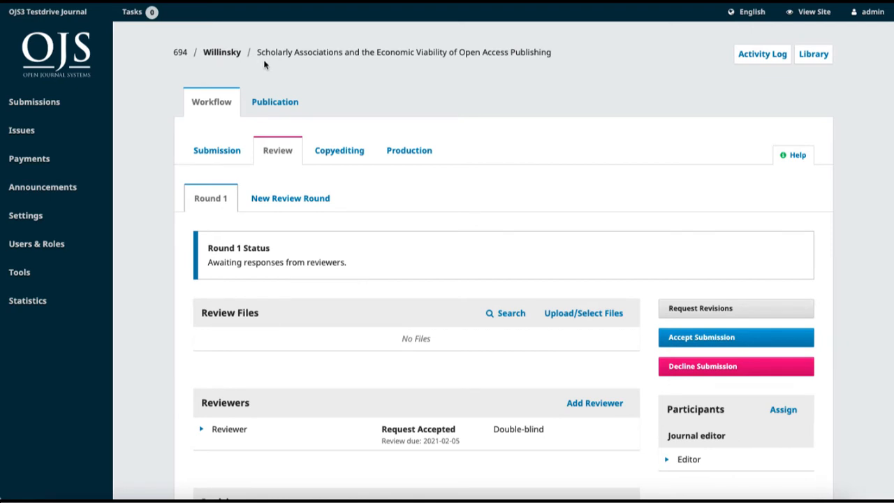
pyautogui.moveTo(762, 75)
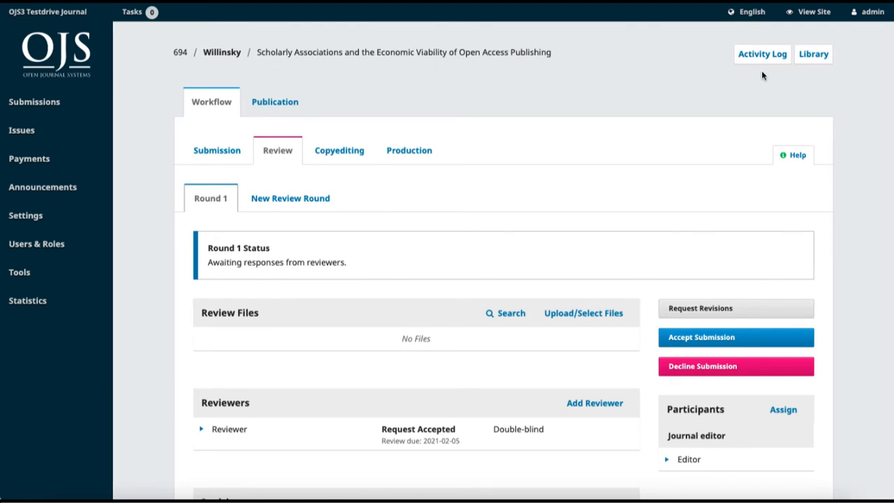
pyautogui.moveTo(813, 53)
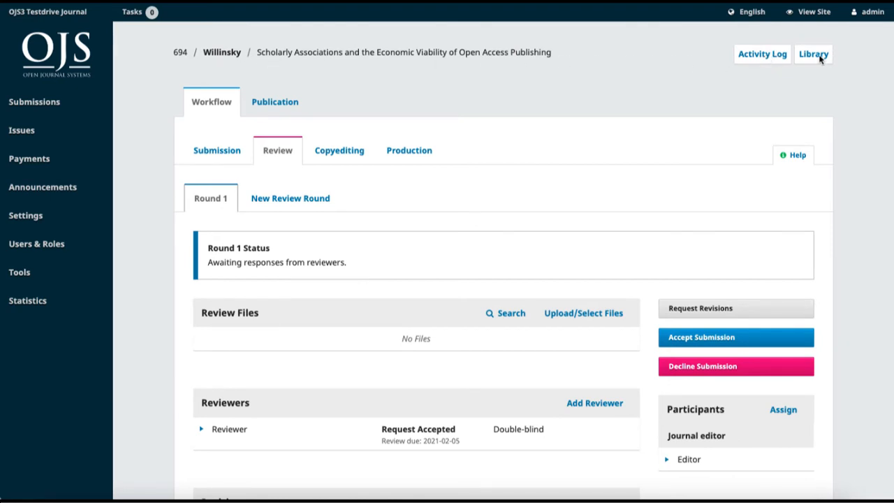
pyautogui.moveTo(763, 53)
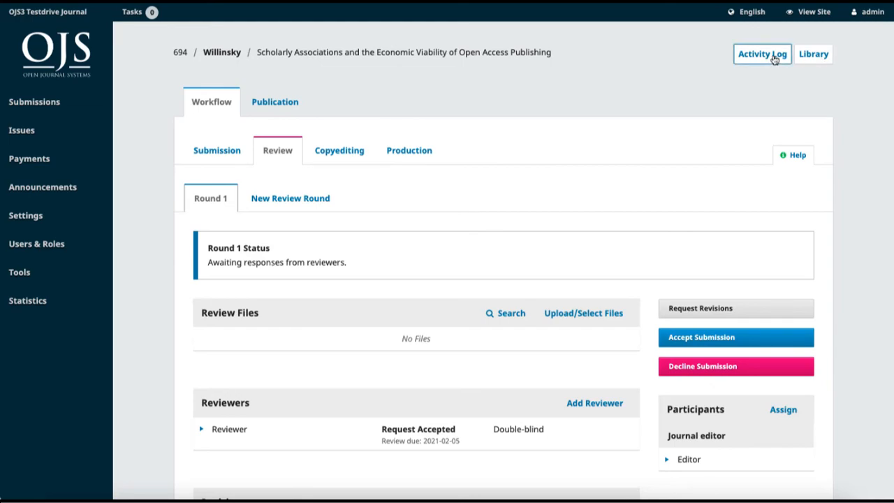
pyautogui.click(761, 53)
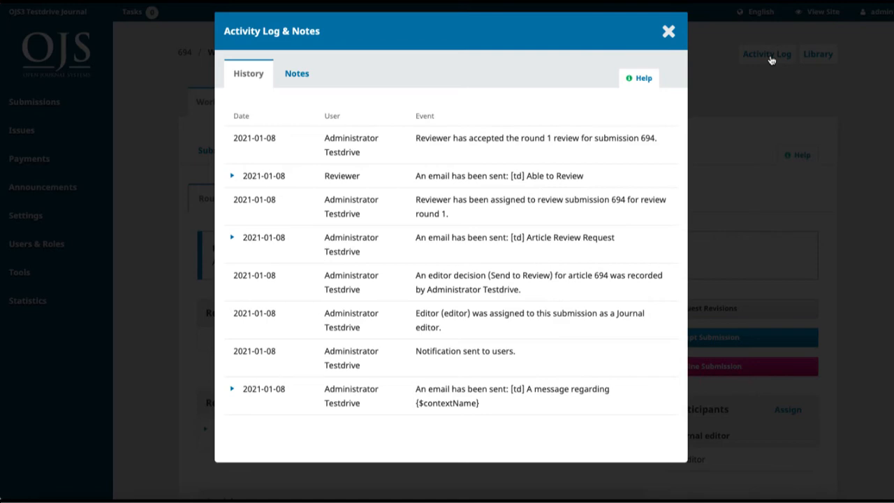
pyautogui.click(667, 31)
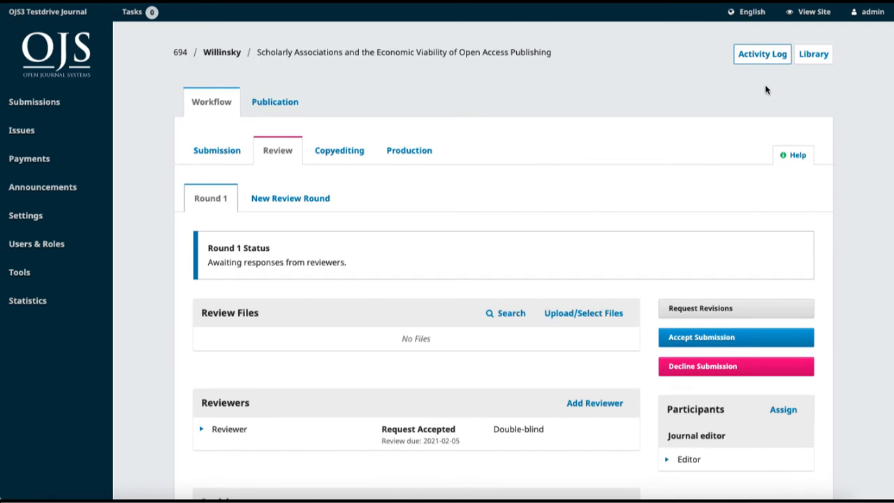
pyautogui.moveTo(194, 112)
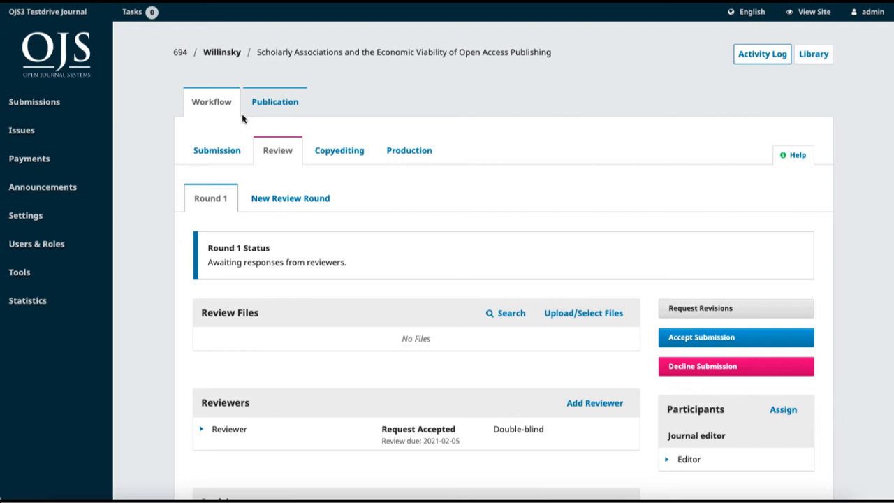
pyautogui.moveTo(179, 154)
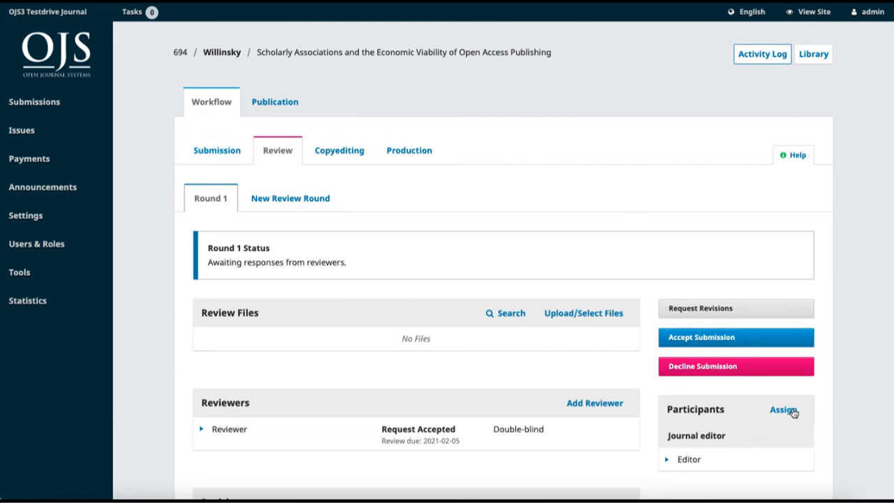
pyautogui.moveTo(782, 409)
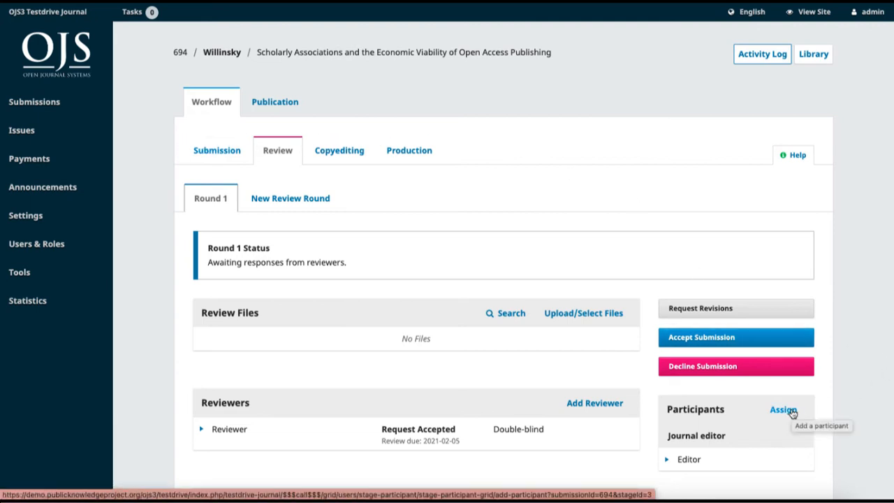
pyautogui.moveTo(836, 356)
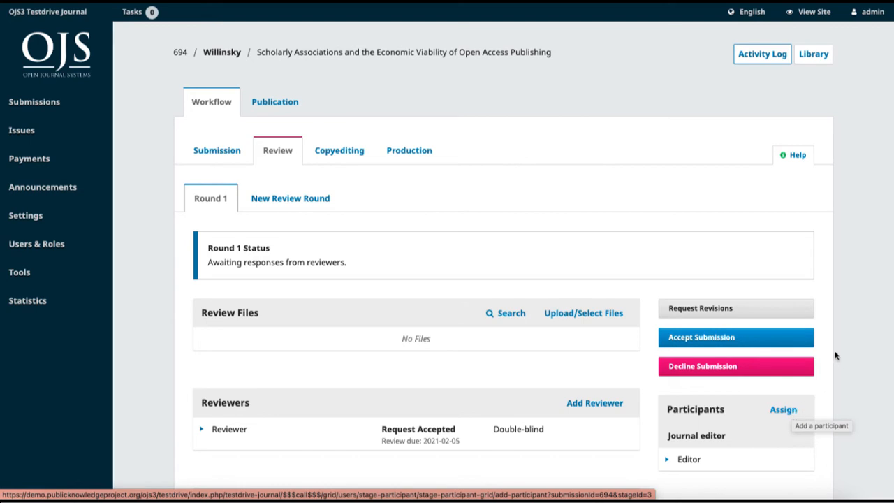
# View the submission's Publication galleys listing its PDF and XML versions.
pyautogui.click(274, 100)
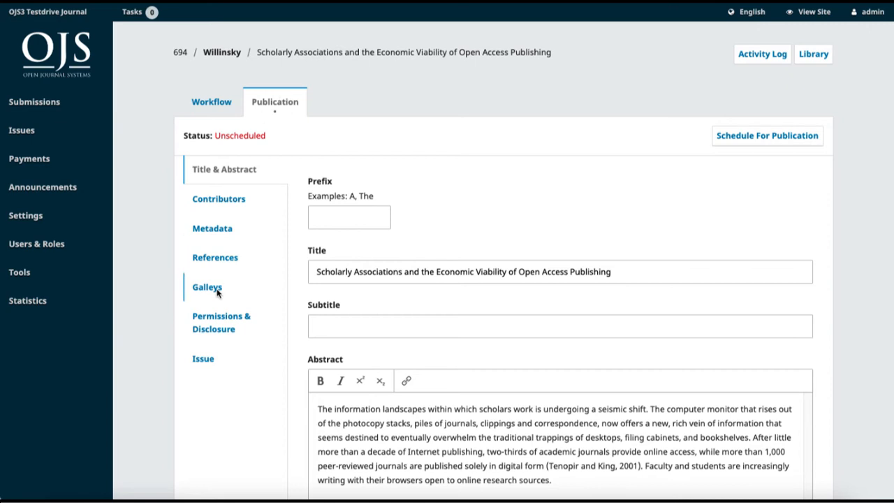
pyautogui.click(207, 288)
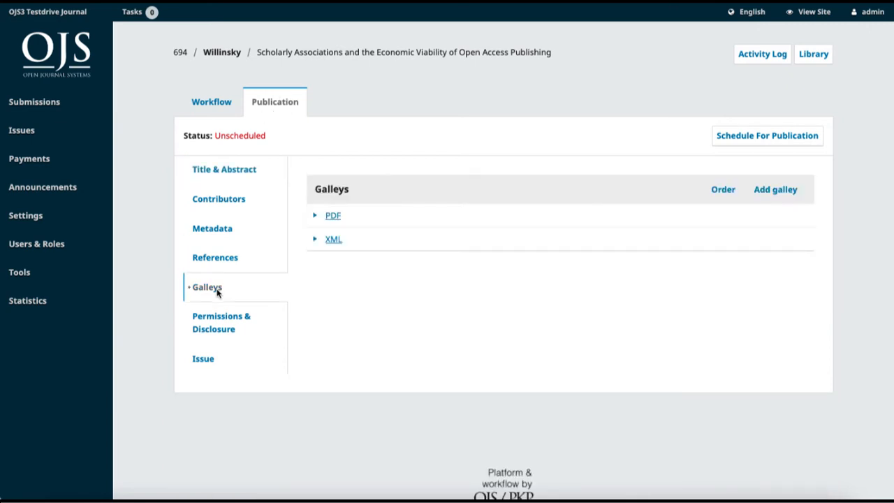
pyautogui.click(202, 357)
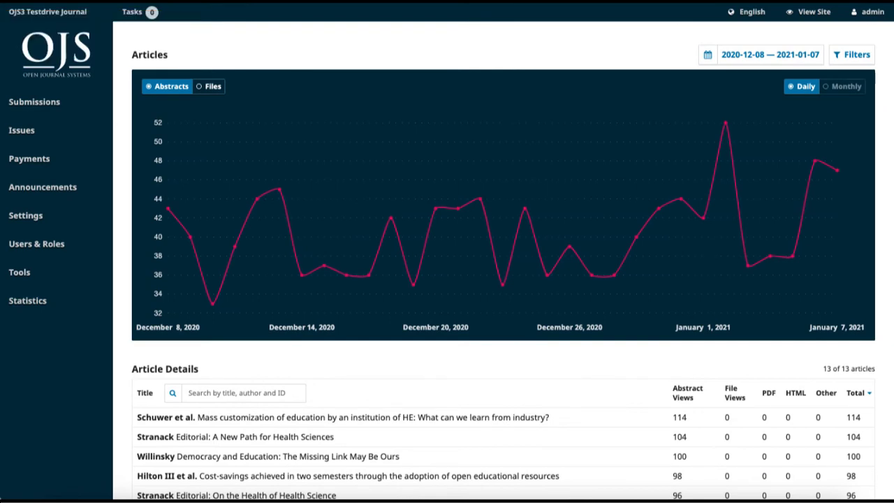
pyautogui.moveTo(49, 311)
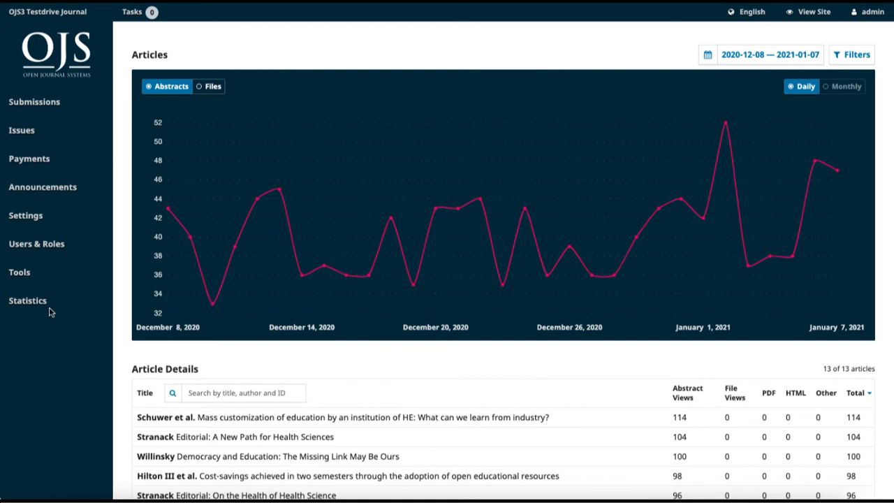
pyautogui.click(28, 300)
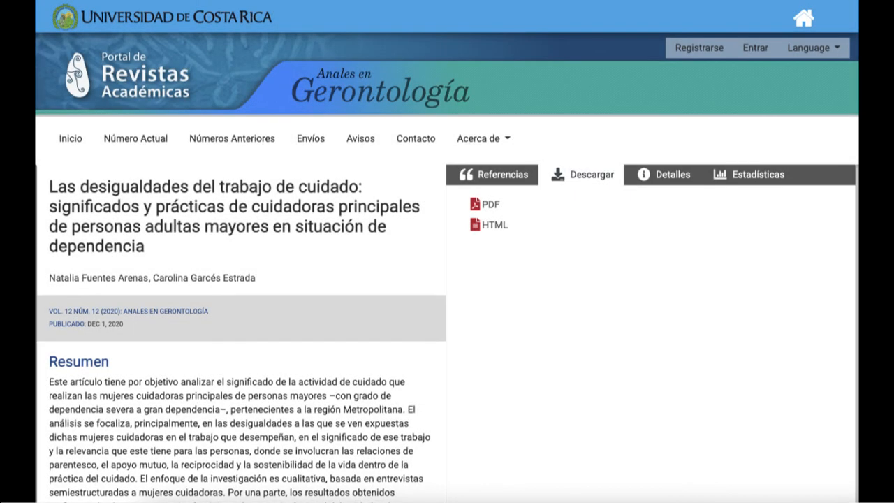
# Switch the Anales en Gerontología site to English, then back to Español.
pyautogui.click(811, 47)
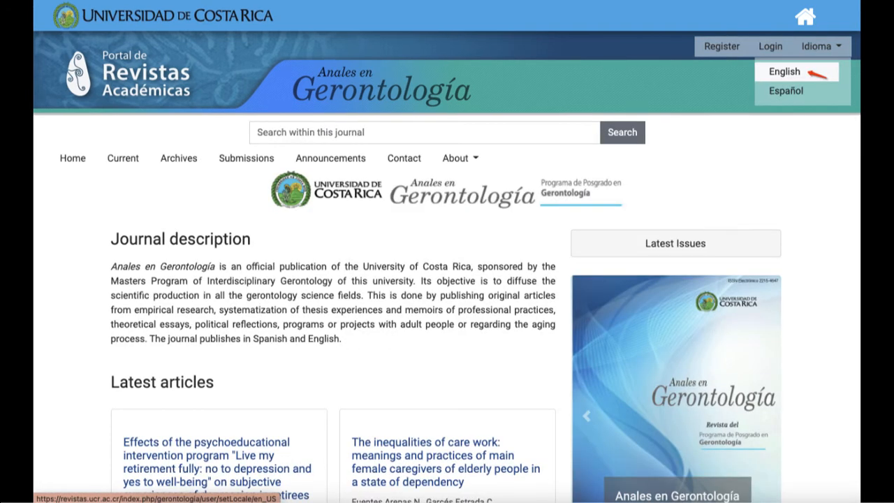
pyautogui.click(785, 91)
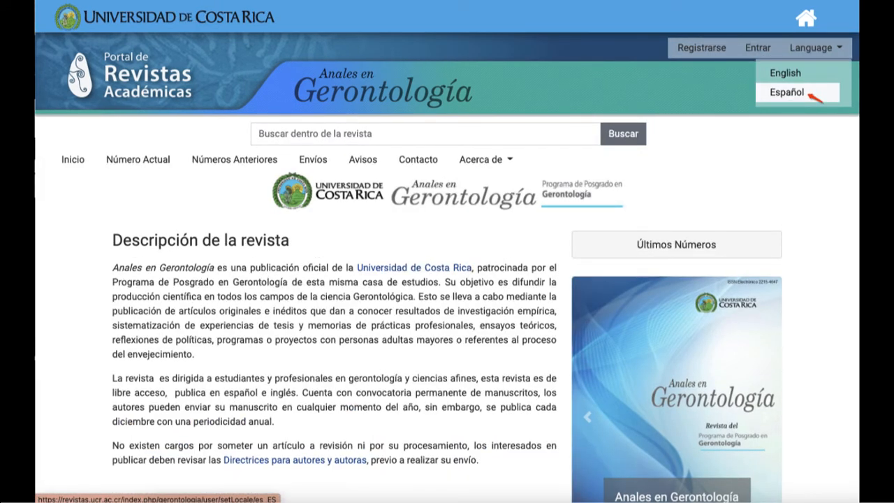